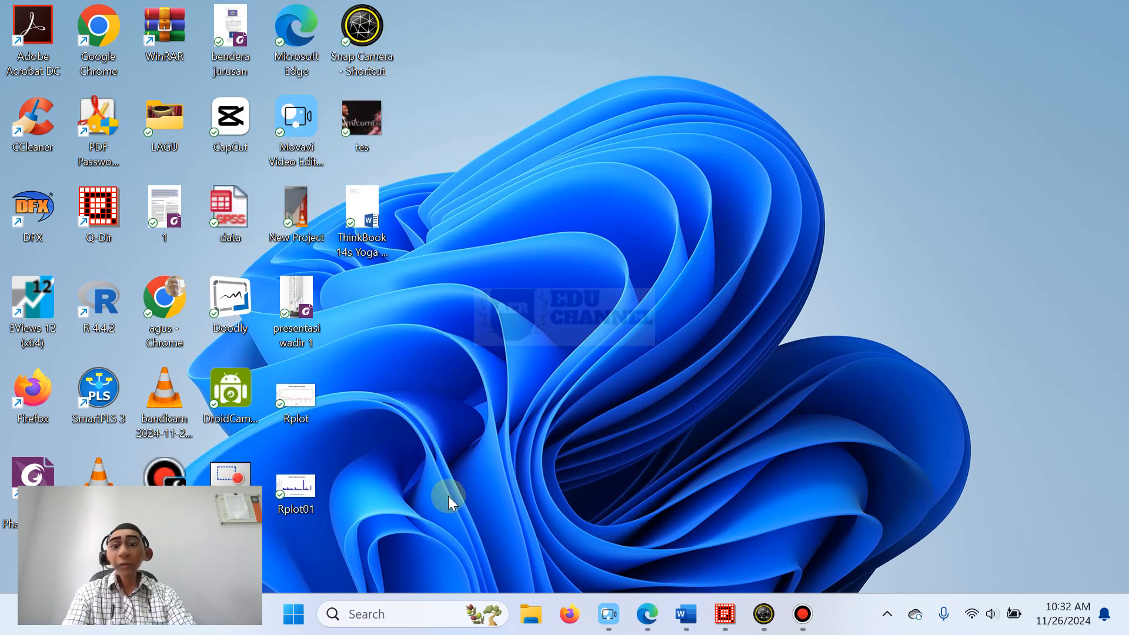
Step: Search Windows for 'magnifier' and launch the Magnifier app from the best match
click(412, 614)
text(m)
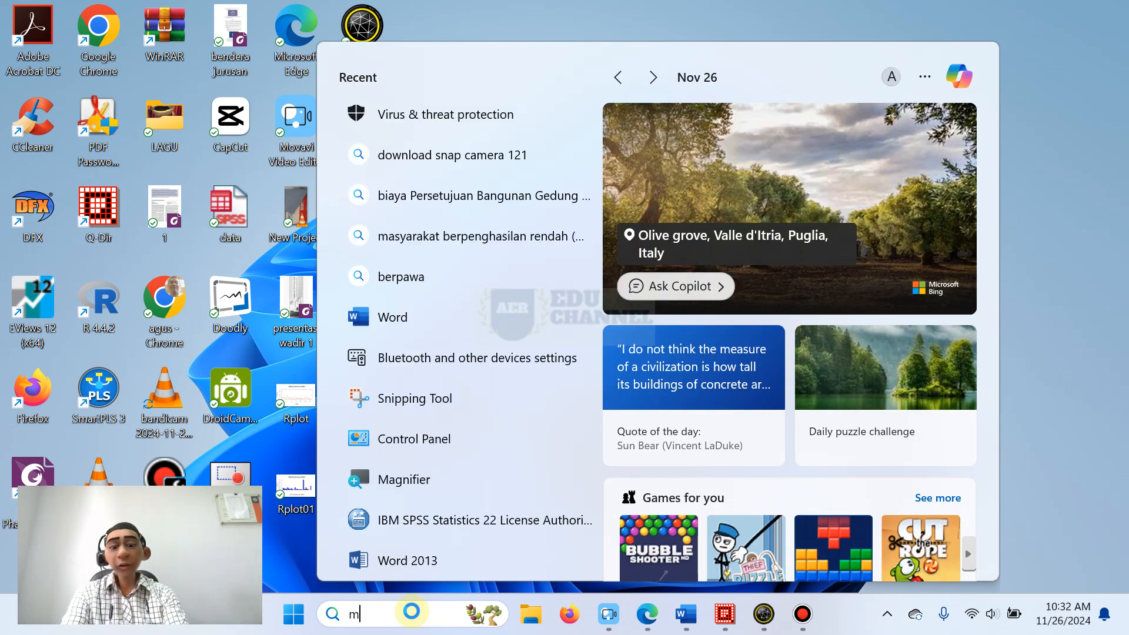
text(agnifier)
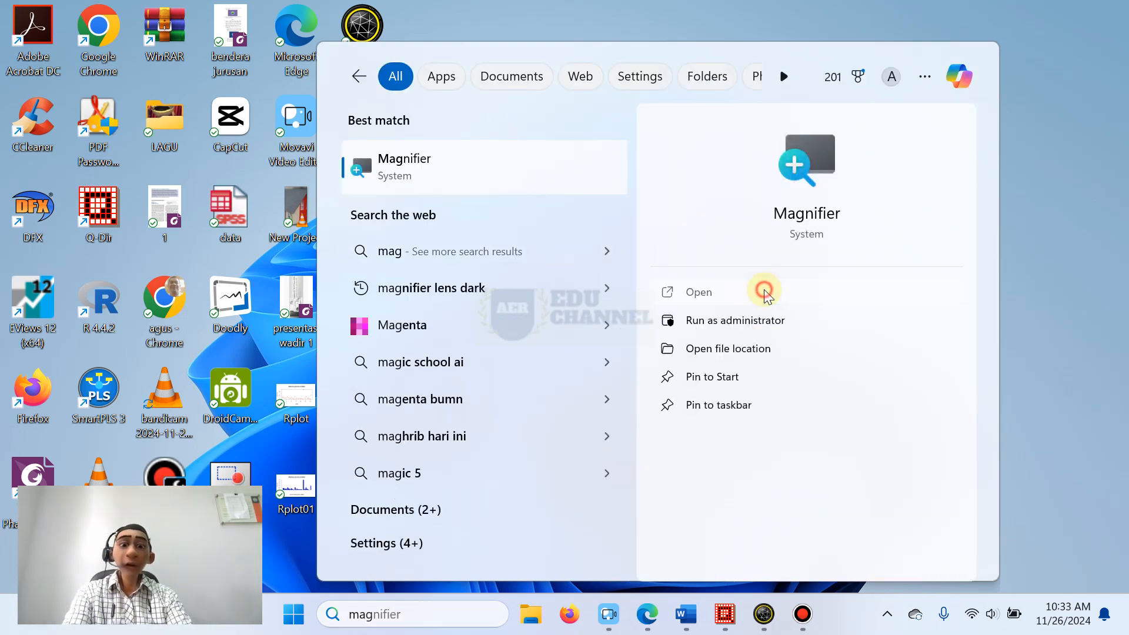
click(764, 292)
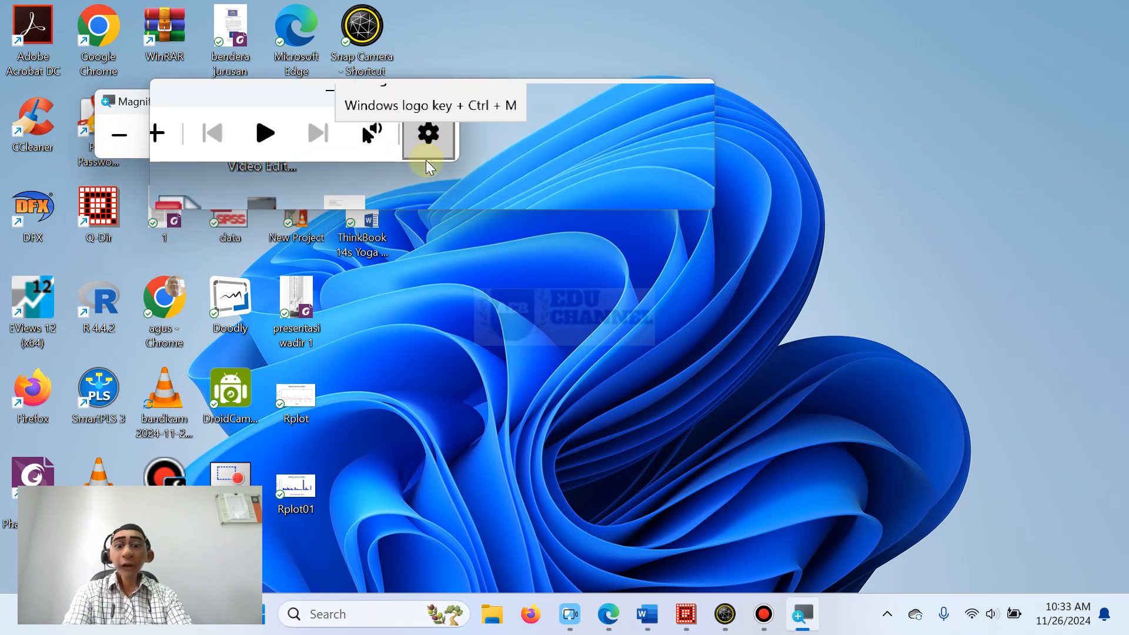
Step: Go from the Magnifier toolbar's gear menu to the Magnifier settings page
click(428, 134)
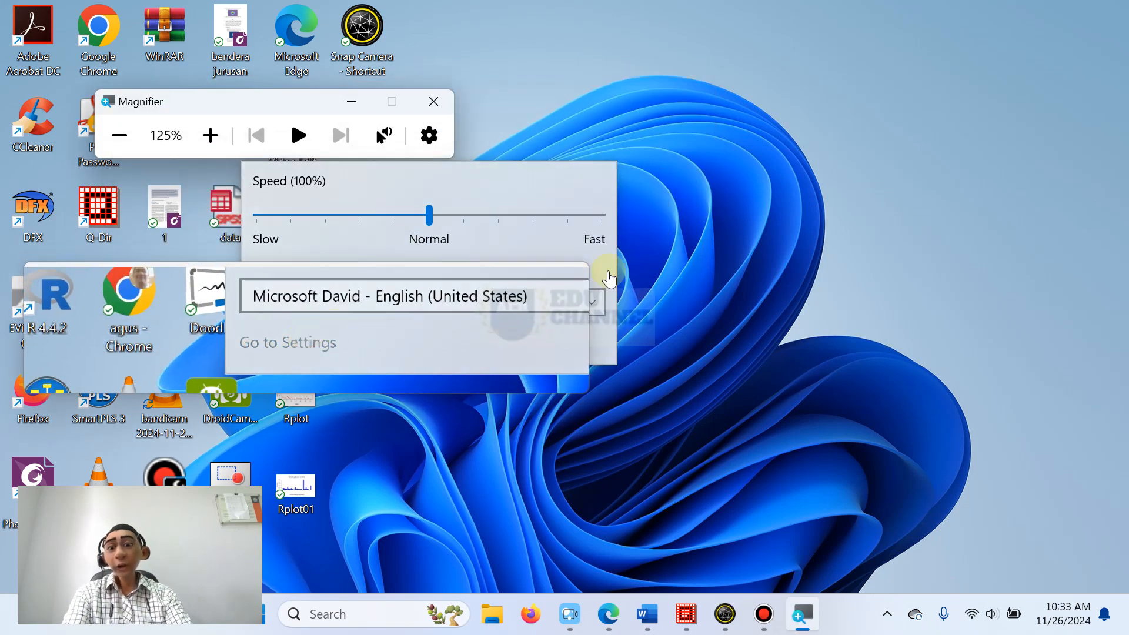
click(287, 343)
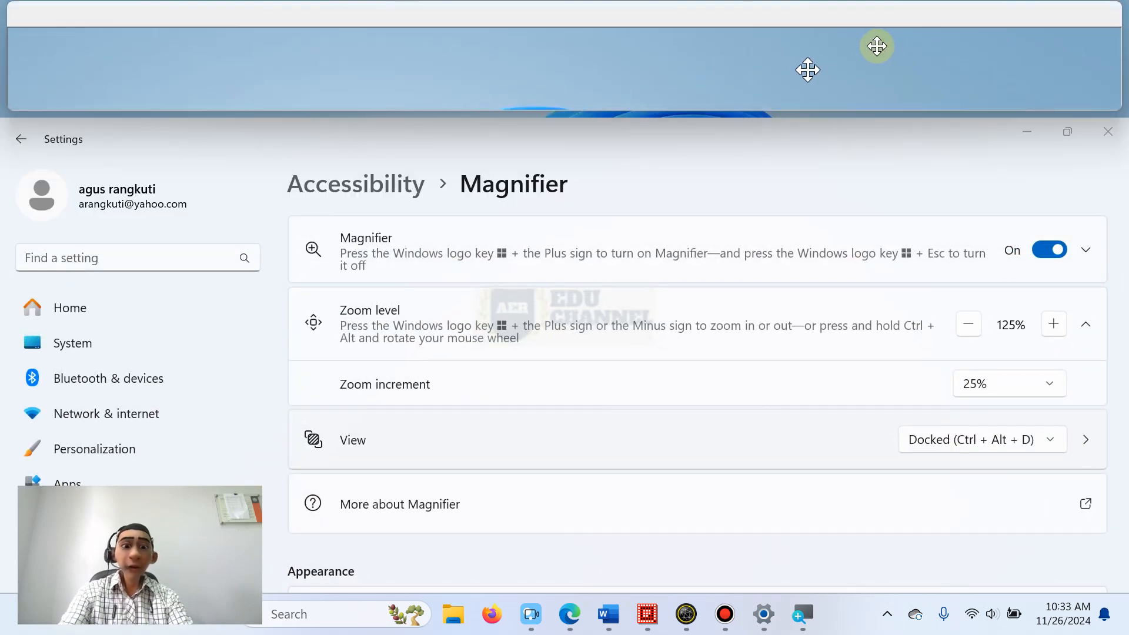
Step: Set Magnifier's View dropdown to Lens (Ctrl + Alt + L) instead of Docked
click(982, 439)
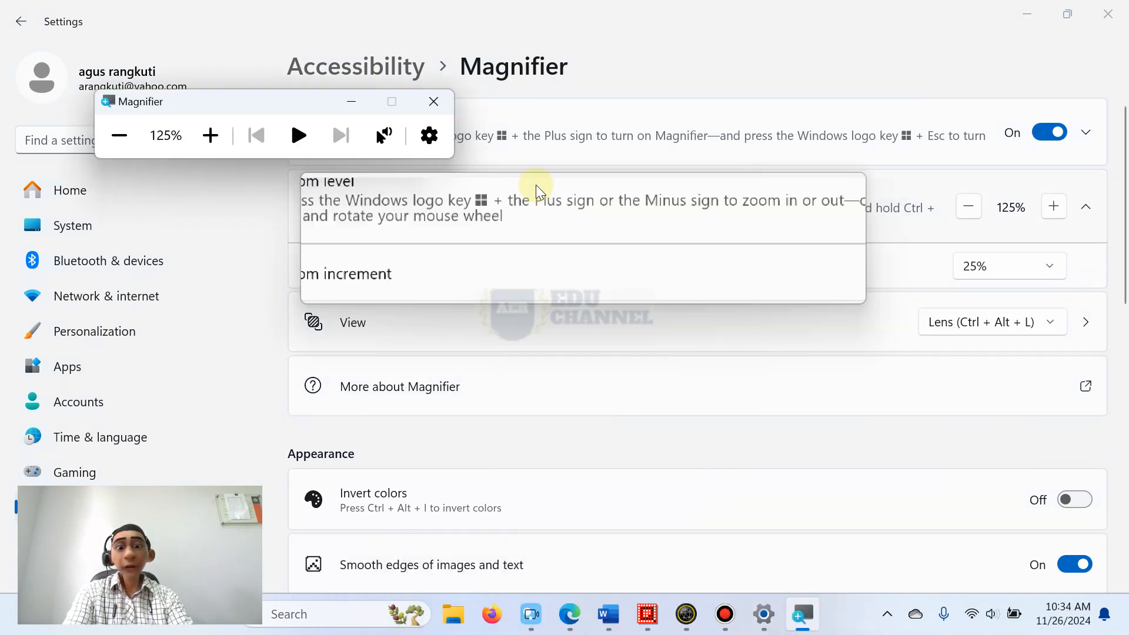
Step: Turn Magnifier off and search Windows for 'device manager'
click(433, 101)
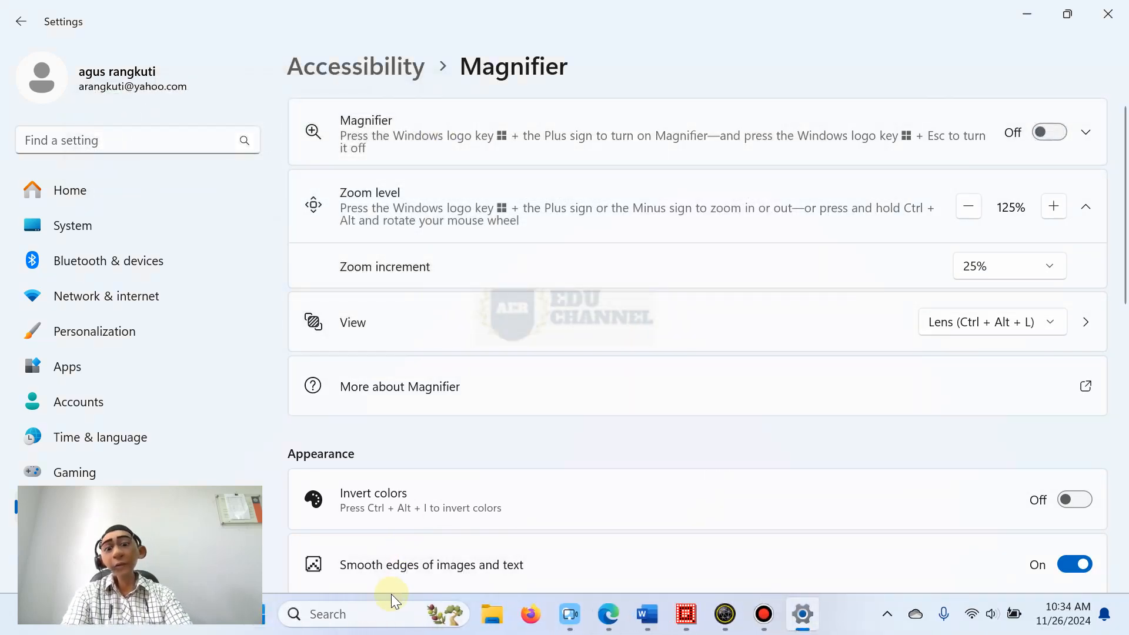
mouse_move(388, 614)
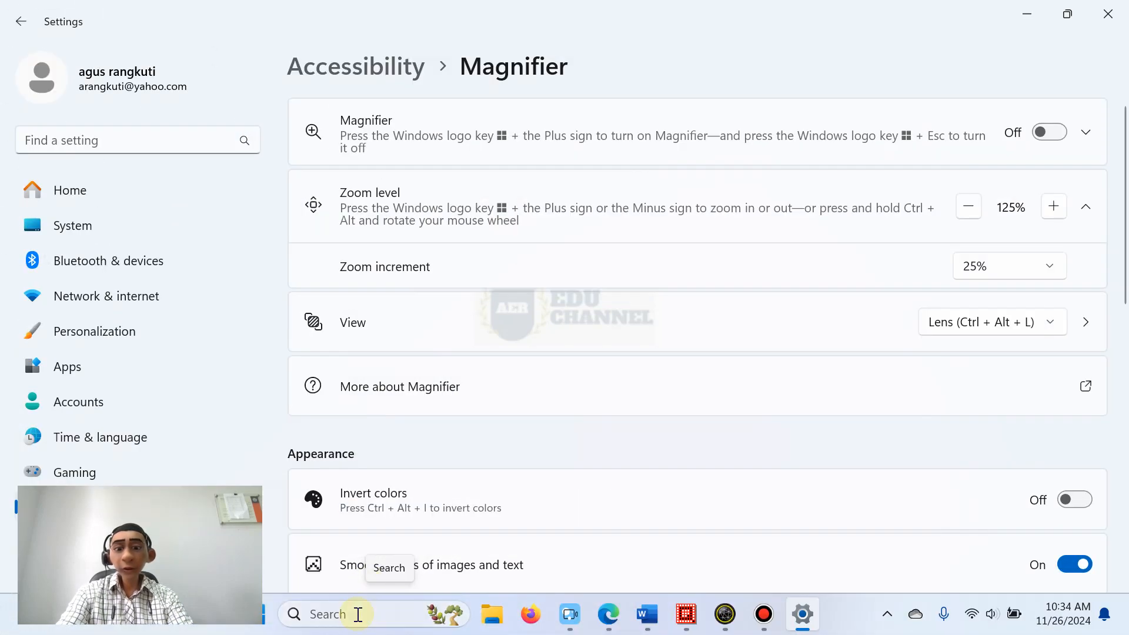
mouse_move(349, 614)
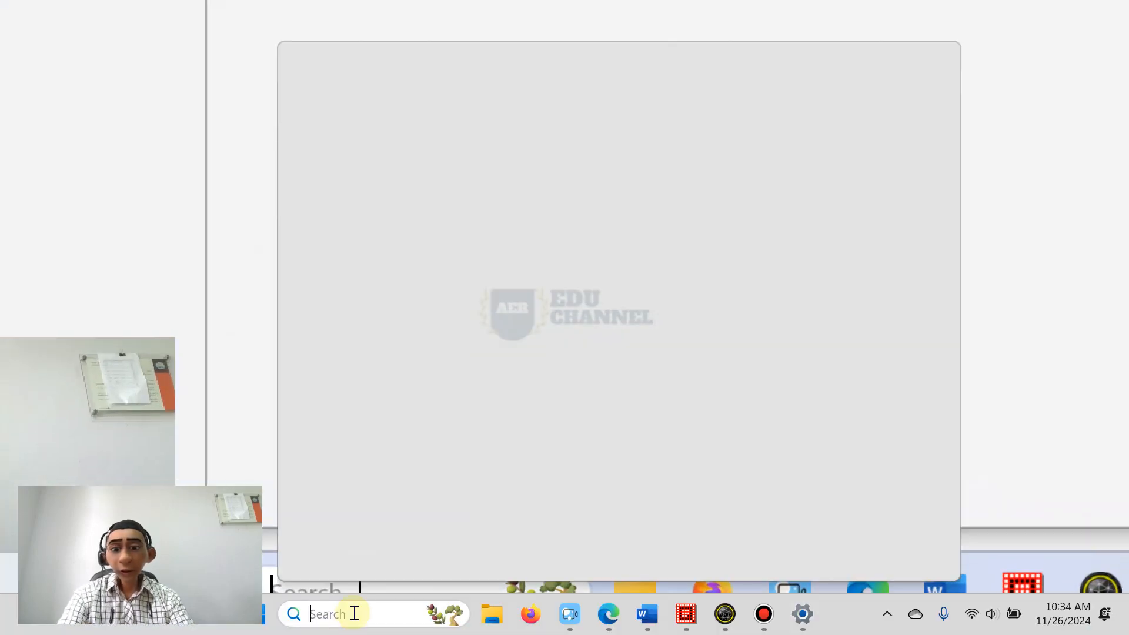
text(d)
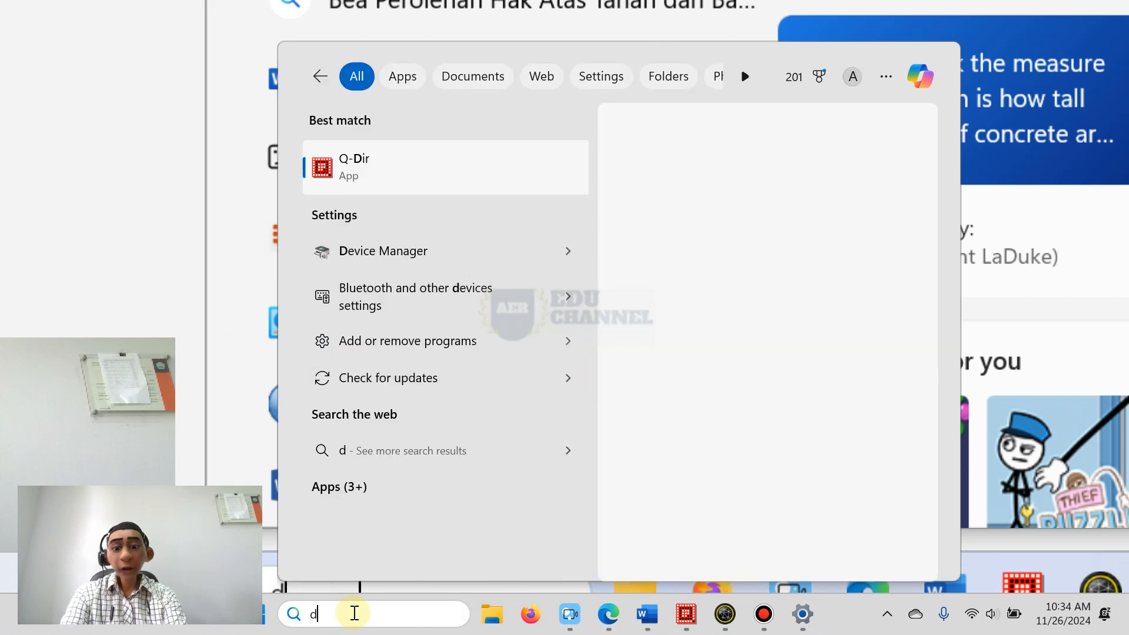
text(evice manager)
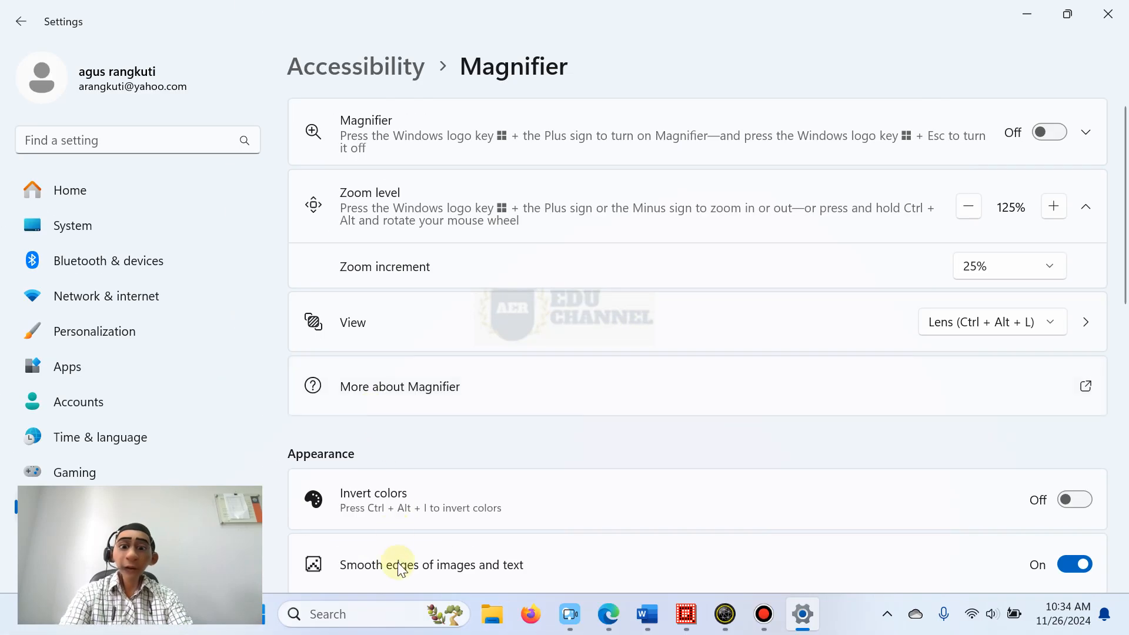
click(351, 614)
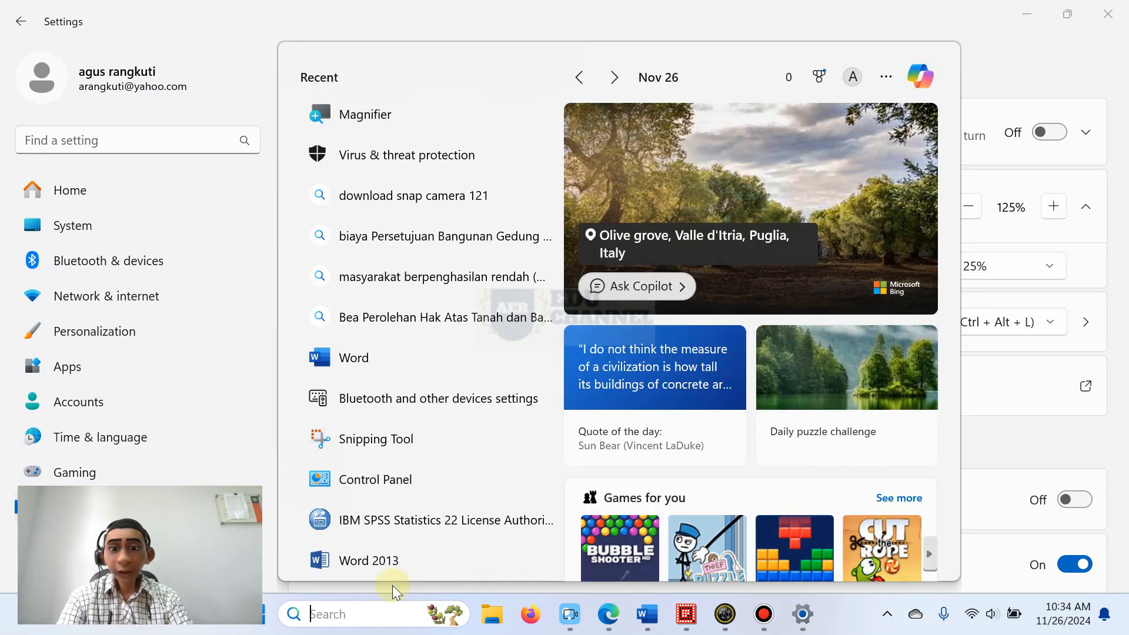
Step: Open Device Manager and expand Display adapters to reveal Intel Iris Xe Graphics
text(devi)
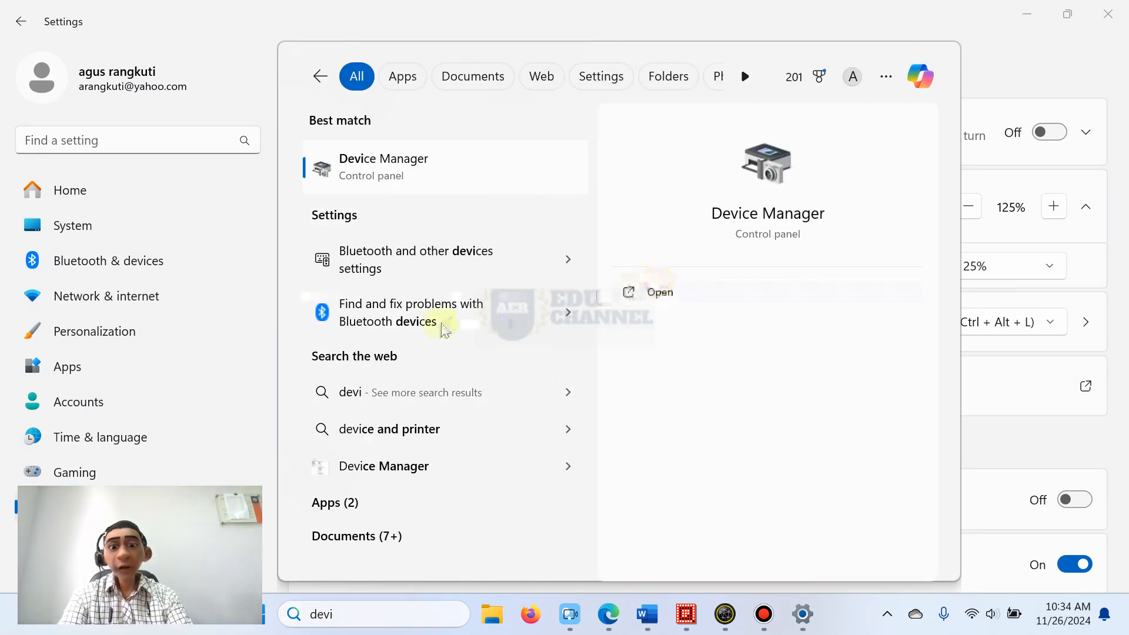
click(660, 291)
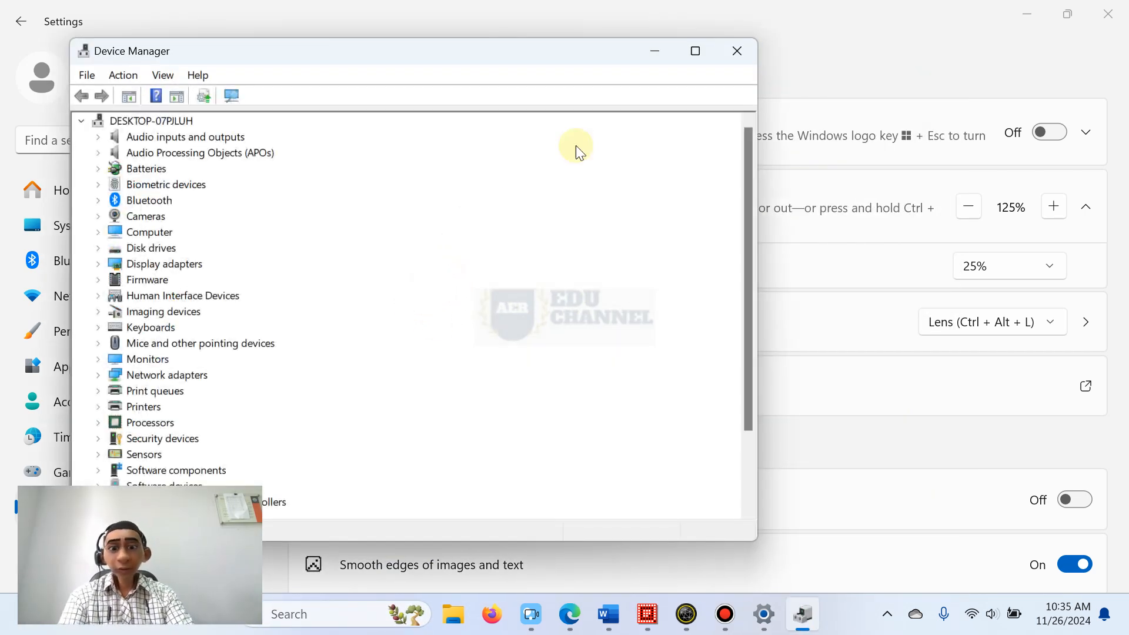
click(694, 51)
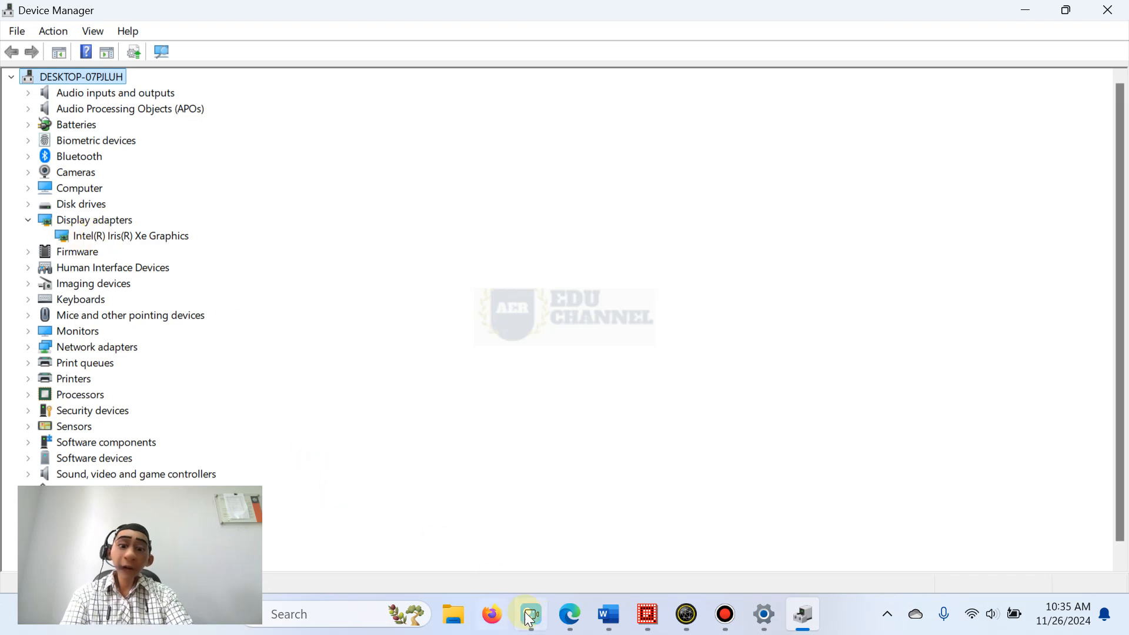
click(529, 613)
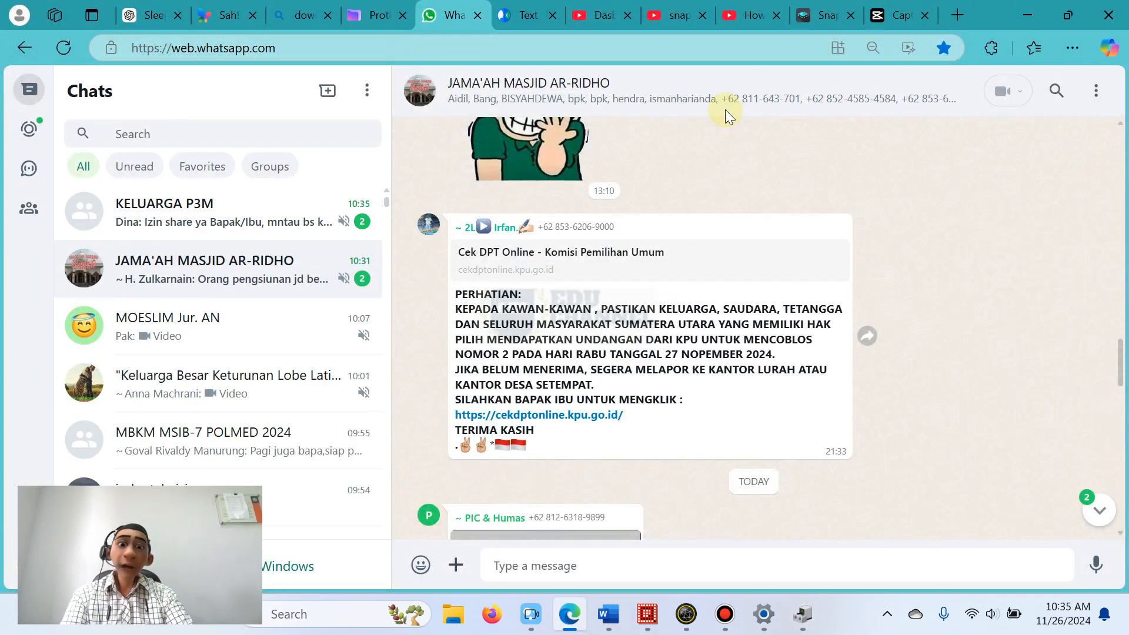
Step: Search Bing in a new tab for Lenovo driver downloads
click(957, 15)
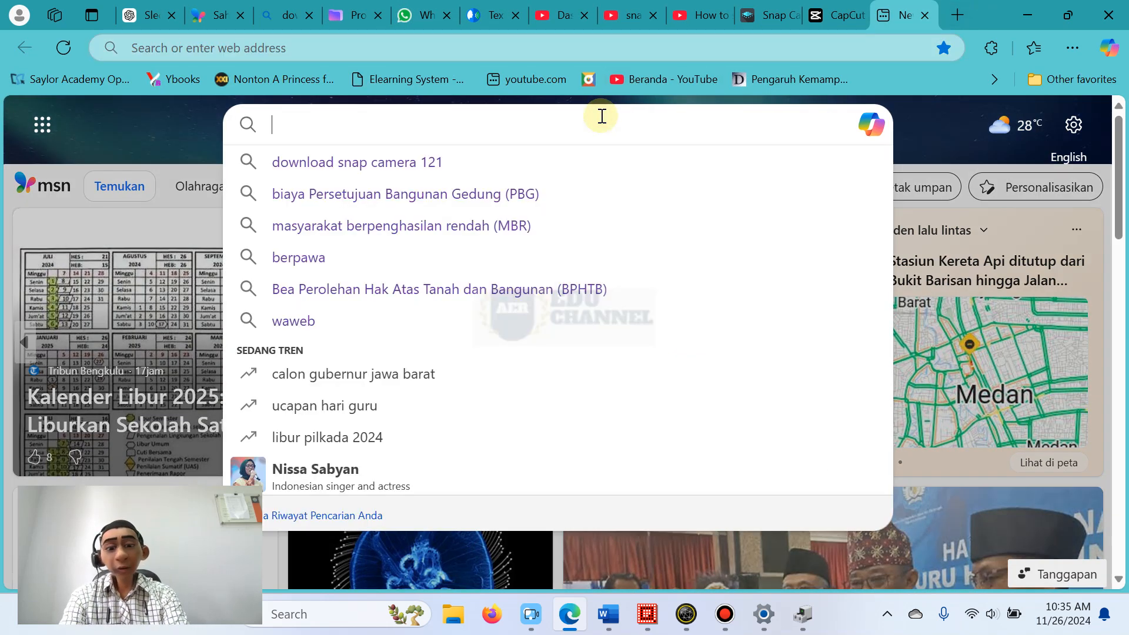
text(lev)
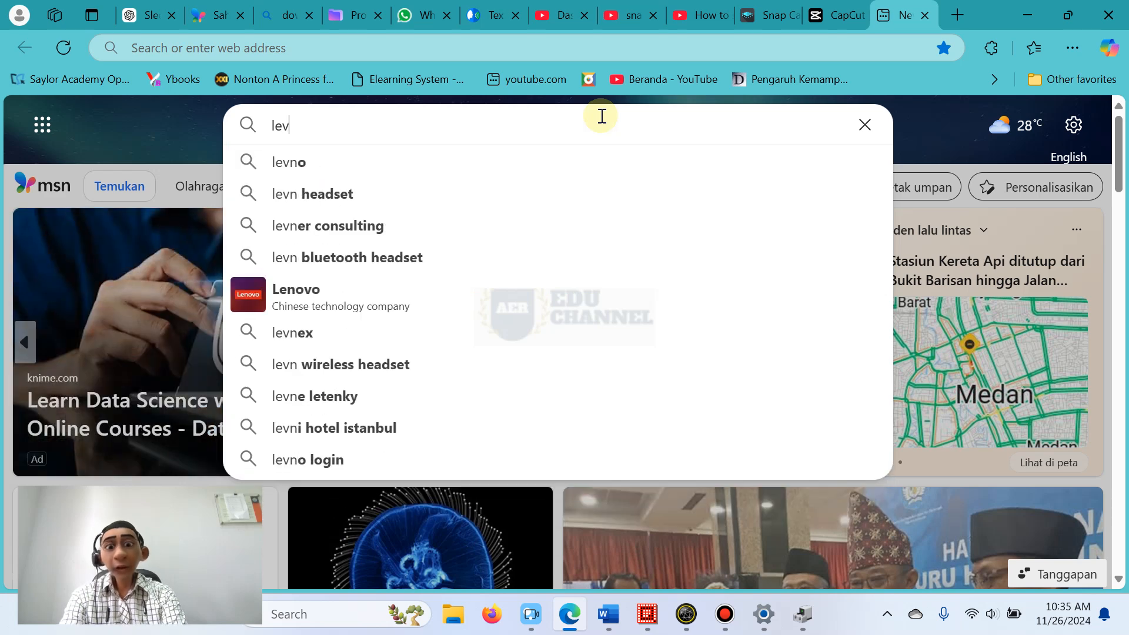
text(enovo drivers)
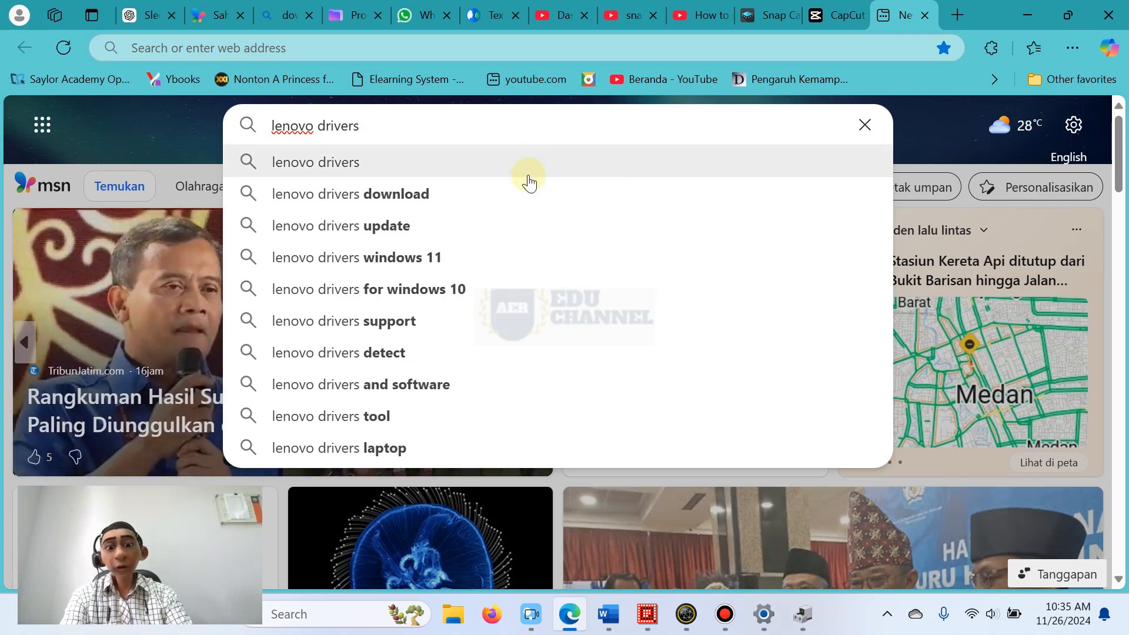
click(350, 193)
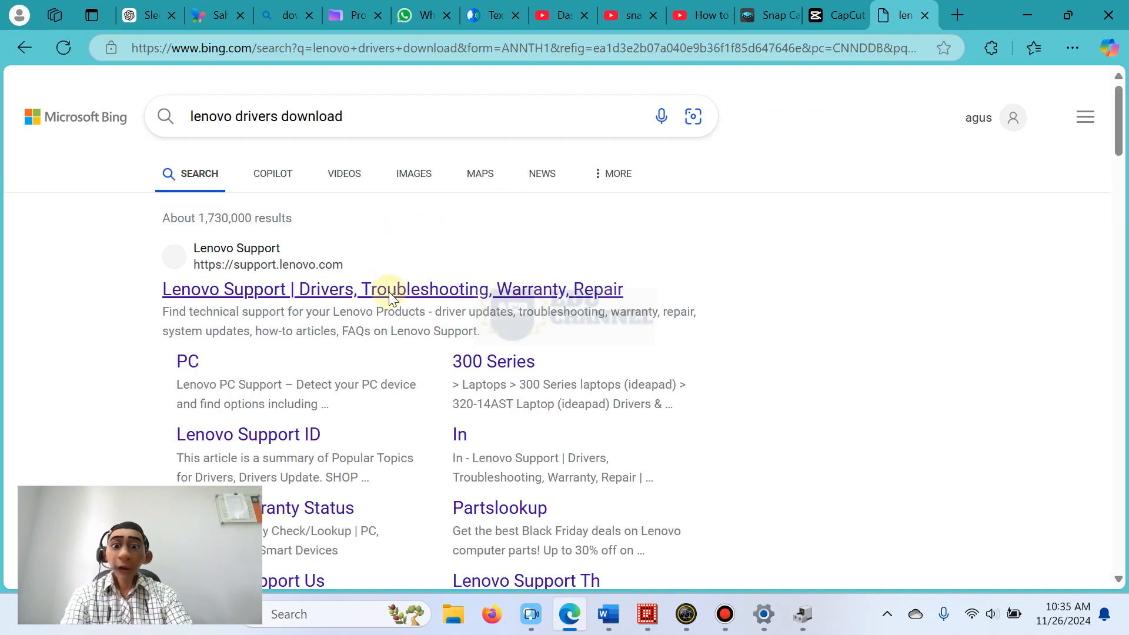
Step: Open the Lenovo Support search result in a new tab
right_click(392, 288)
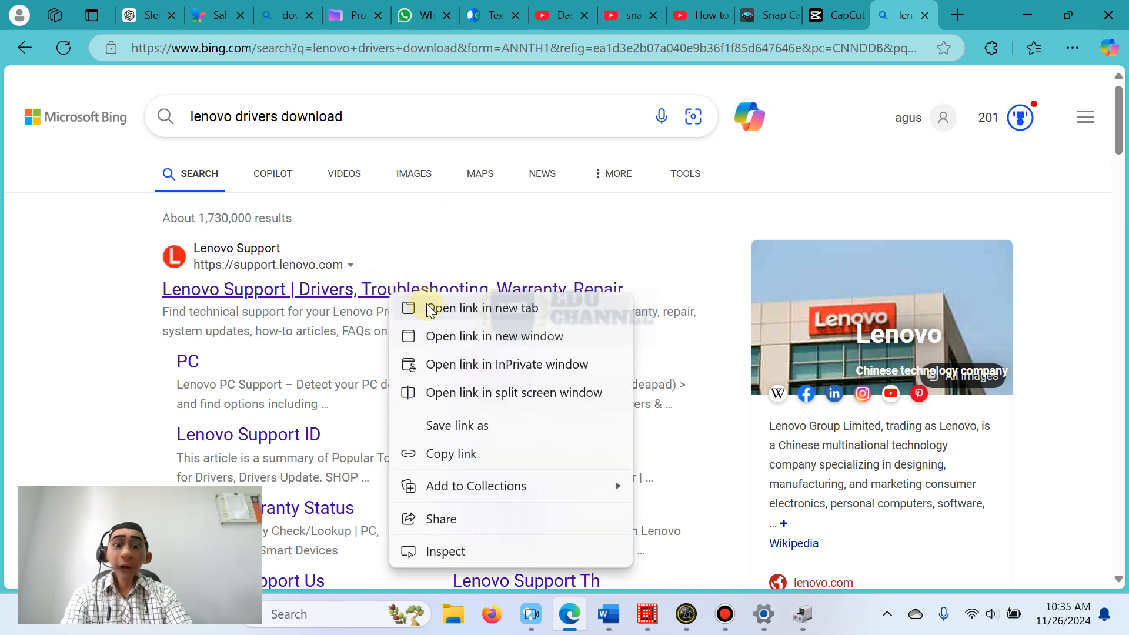
click(448, 308)
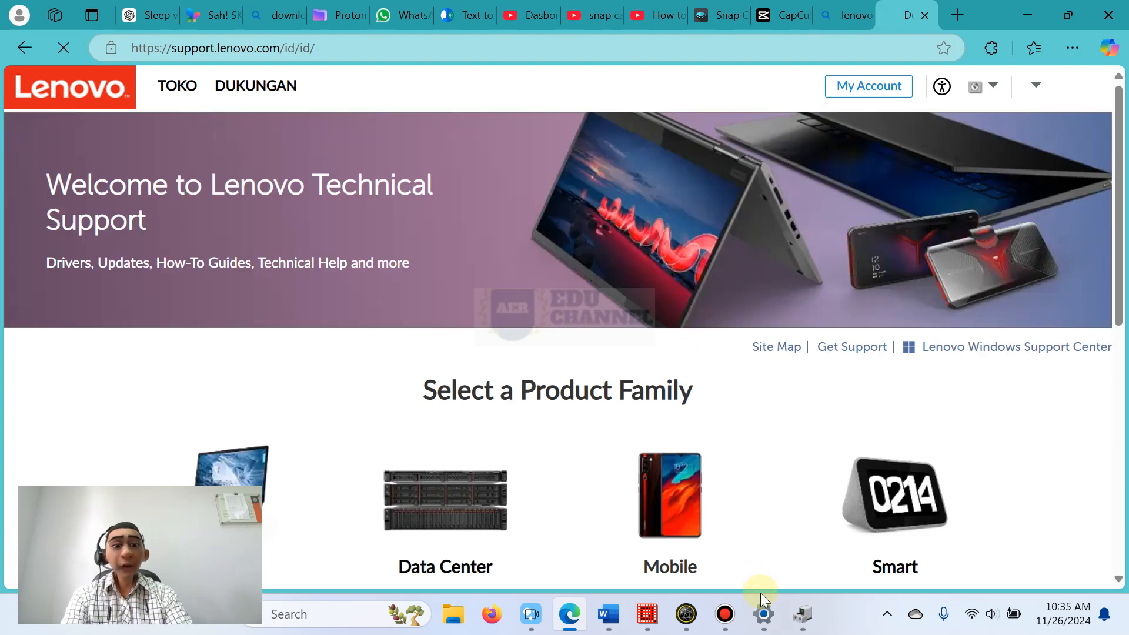
click(763, 614)
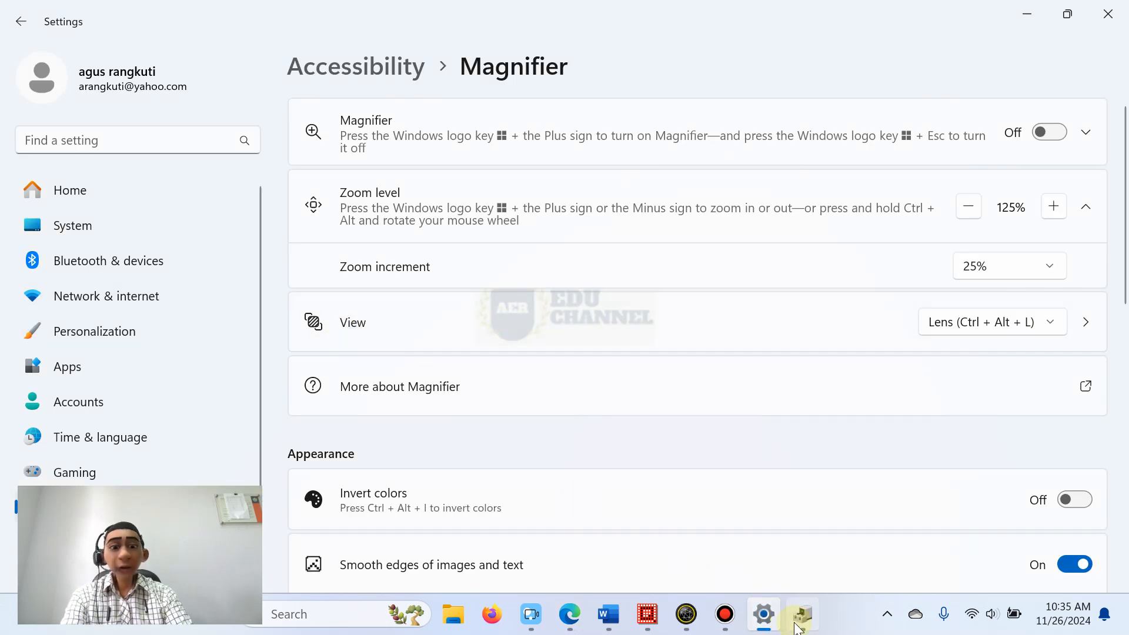
Step: Bring back Device Manager and open the Intel Iris Xe Graphics adapter's properties
click(802, 614)
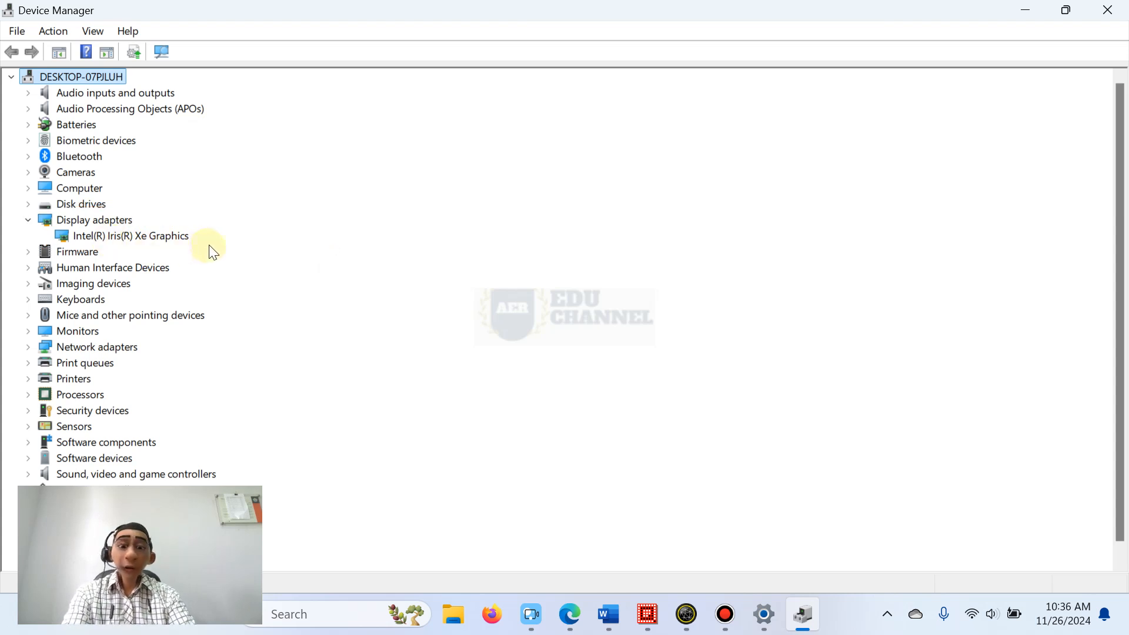
right_click(129, 236)
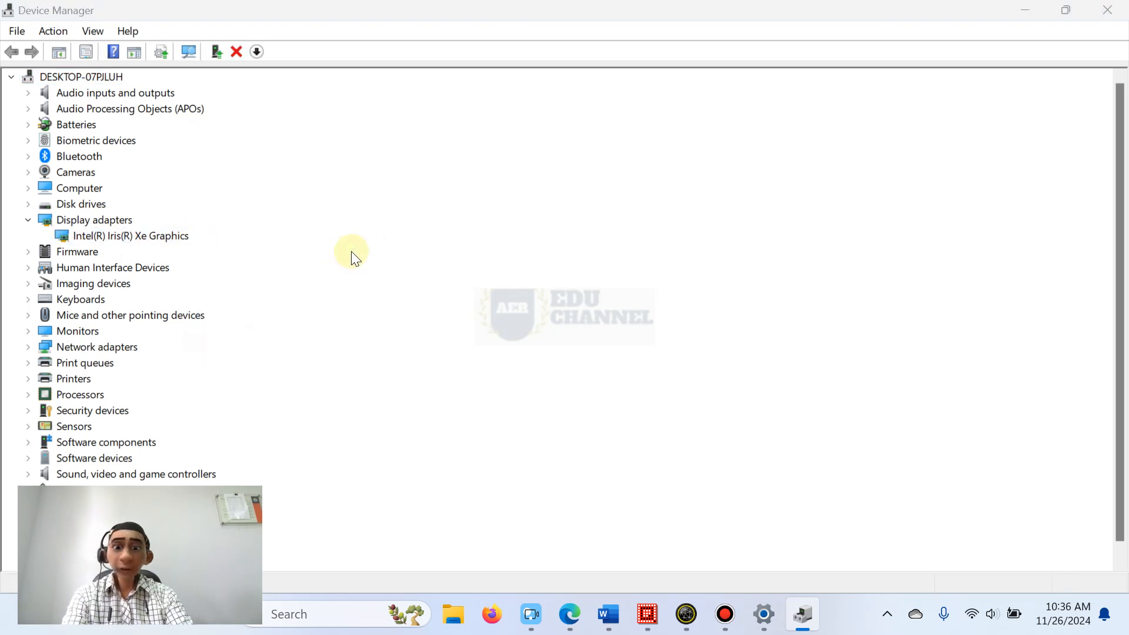
double_click(130, 235)
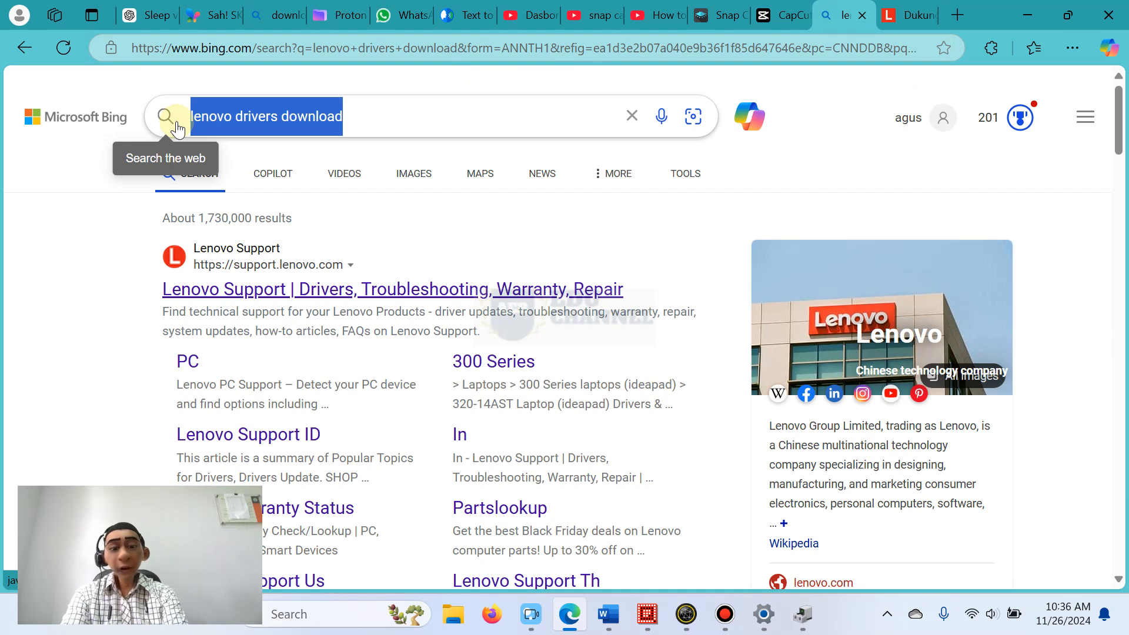
Step: Search Bing for 'intel, display adapter driver' and scroll Intel's download center
text(intel,)
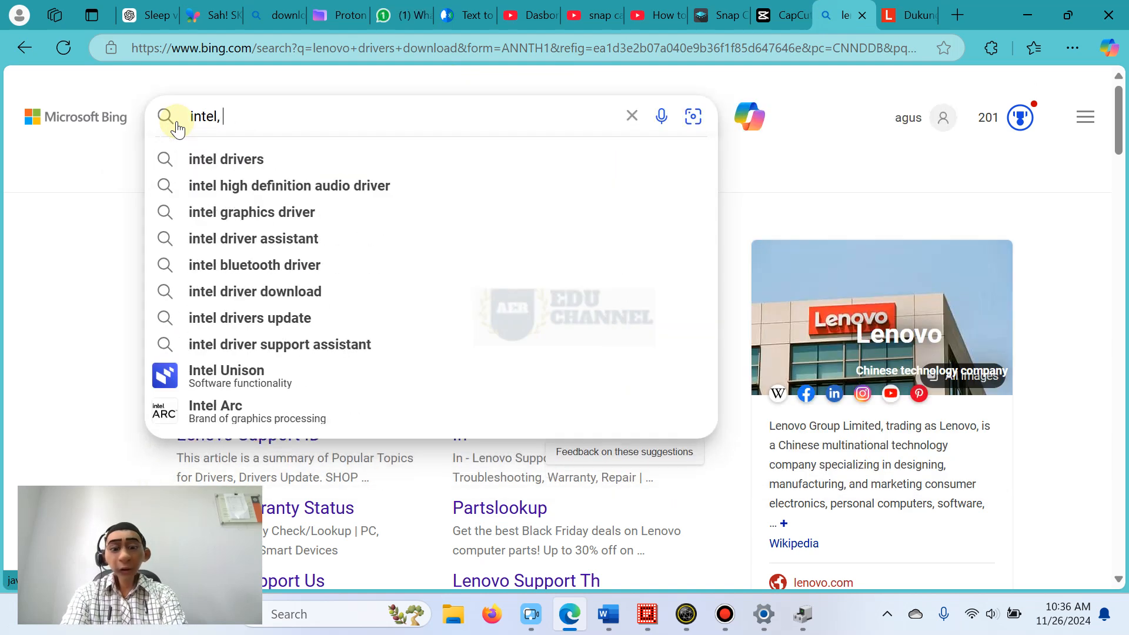
text(display)
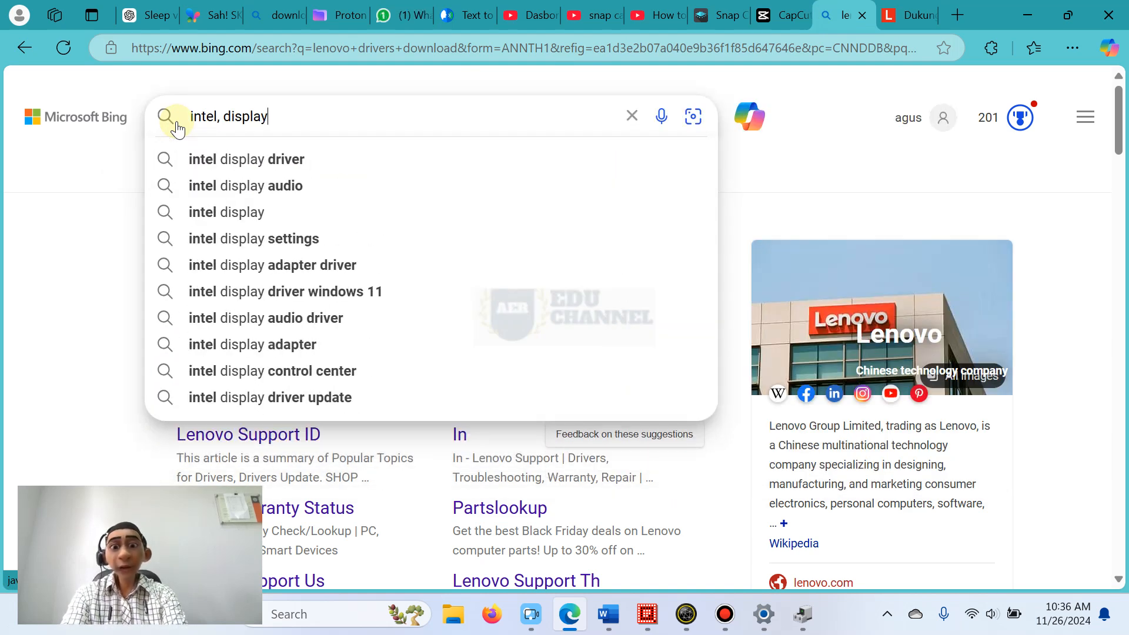
text(adapter)
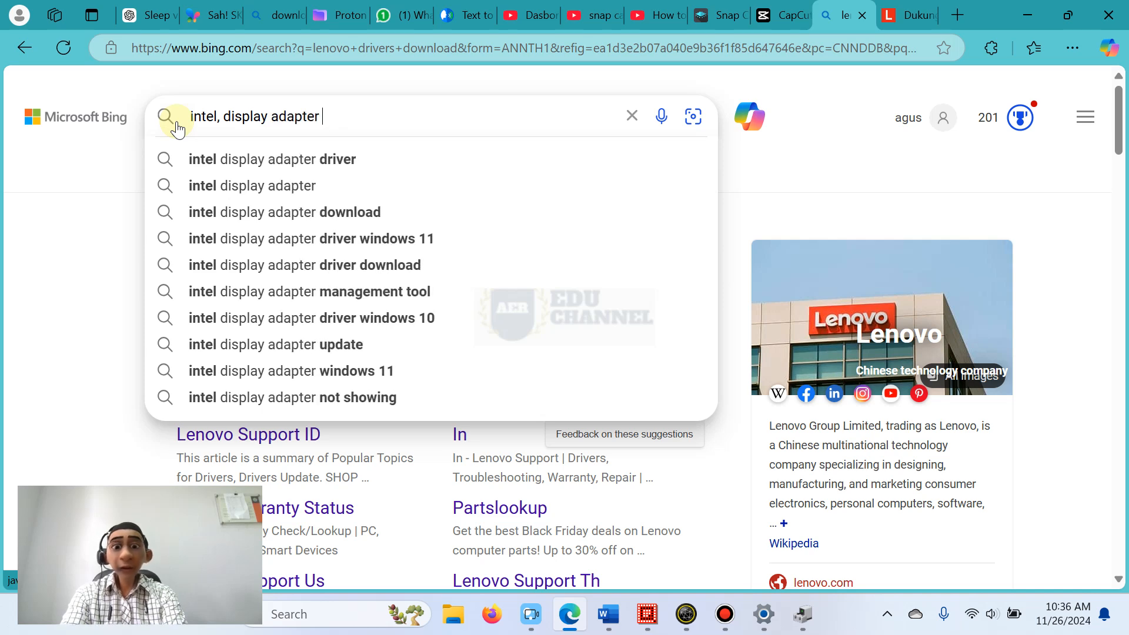
text(driver)
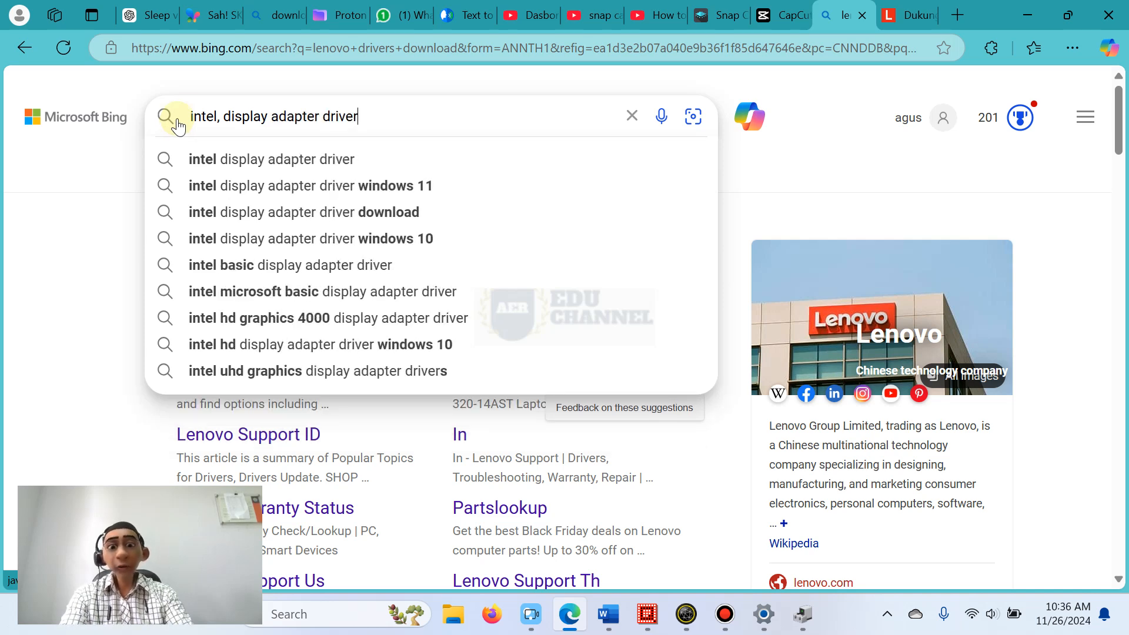
click(311, 185)
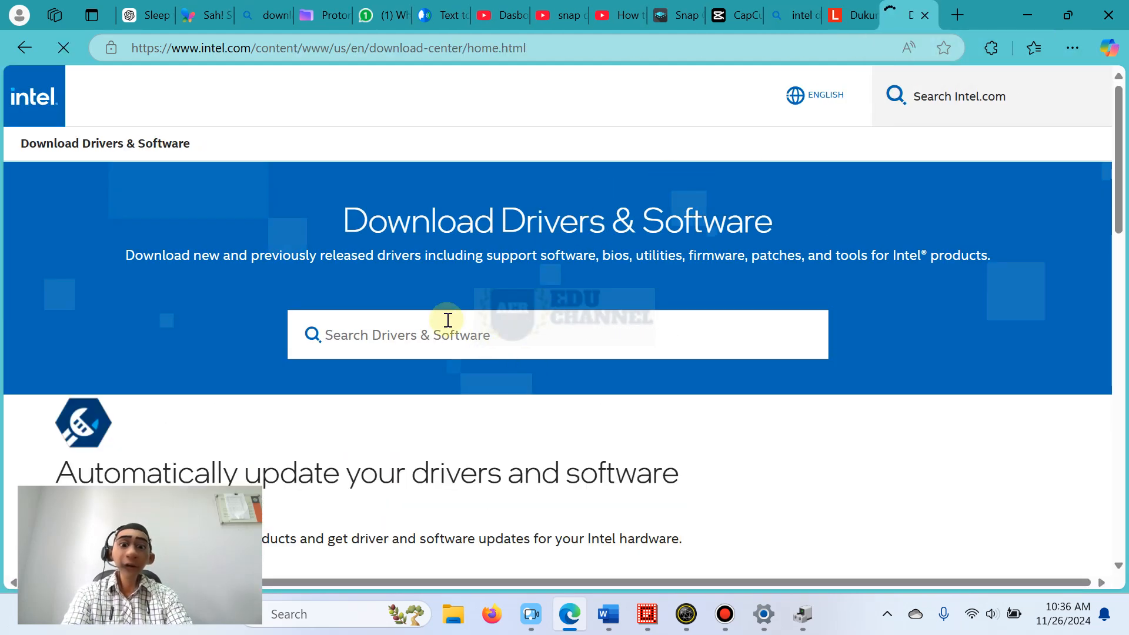
scroll(down, 3)
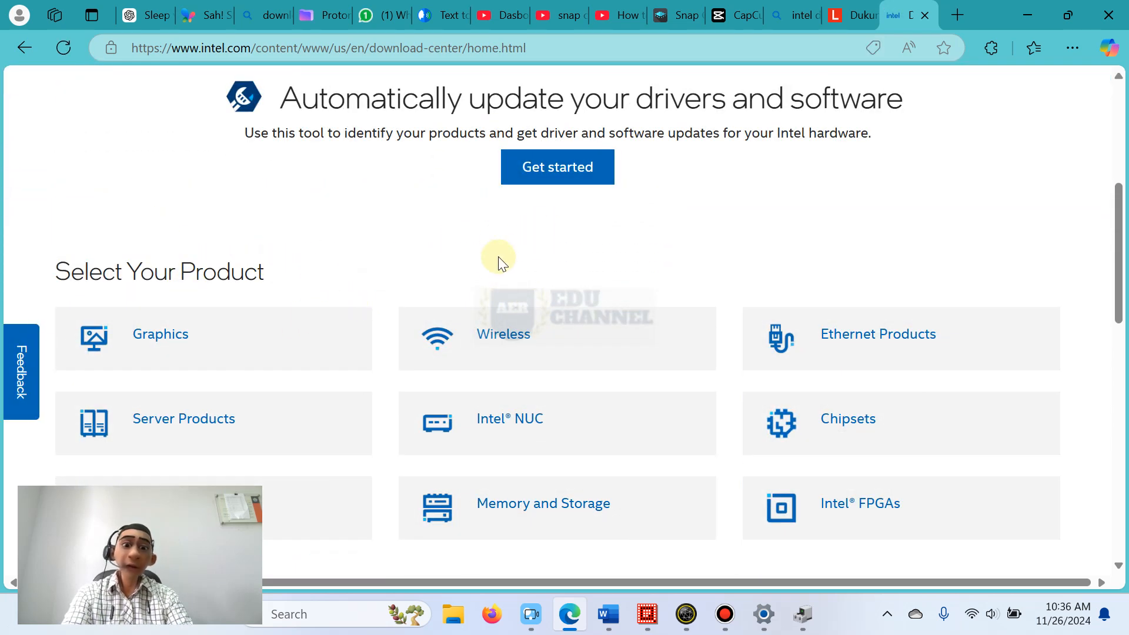
mouse_move(494, 271)
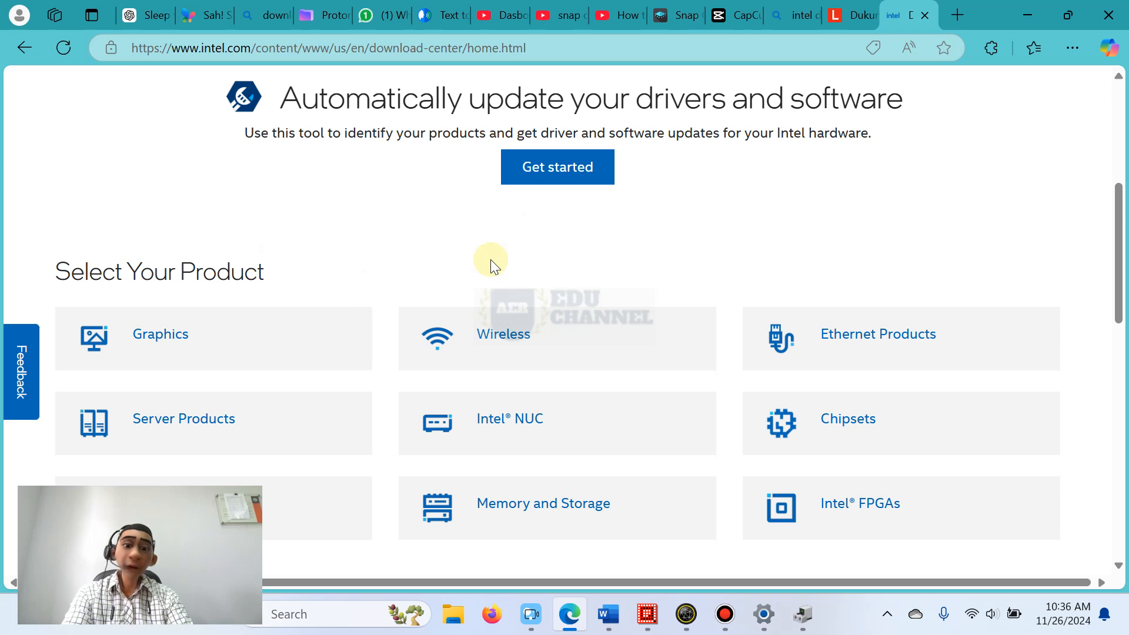
mouse_move(706, 193)
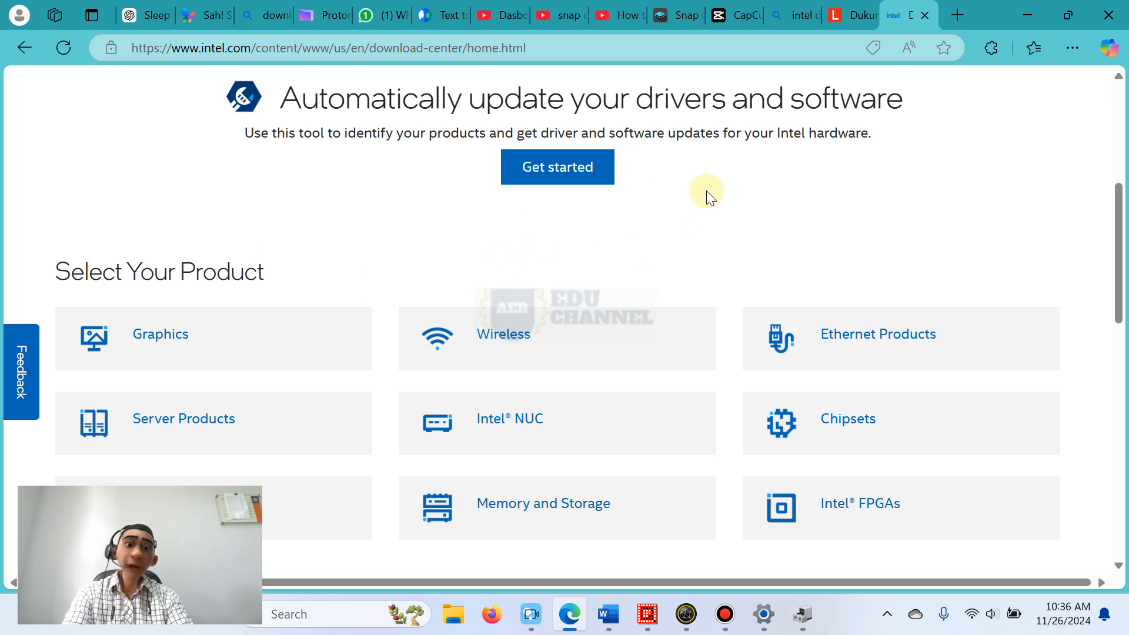
mouse_move(717, 210)
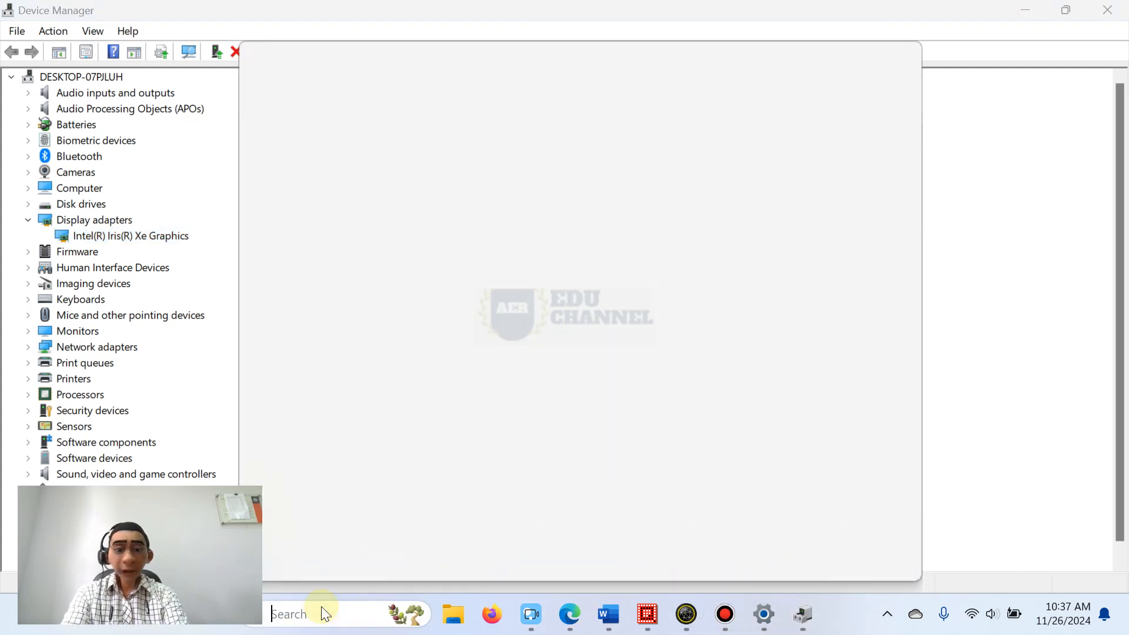
Step: Type 'magnifier' in Windows Search to relaunch Magnifier
text(magnifier)
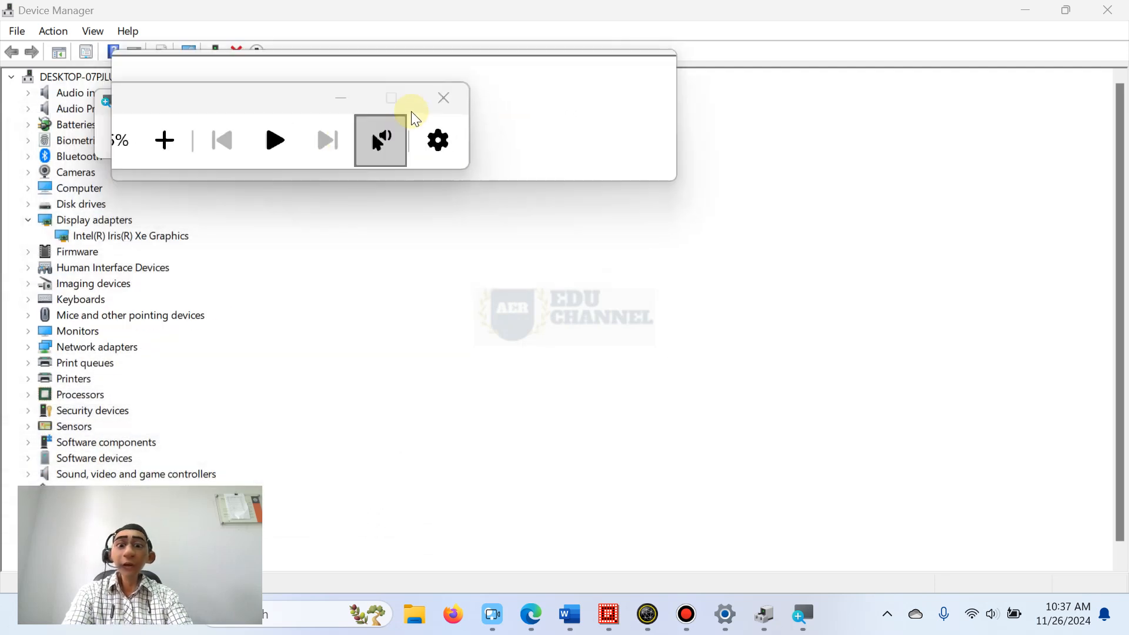
Step: Exit Magnifier with its toolbar close button, leaving Device Manager's adapter list visible
click(442, 98)
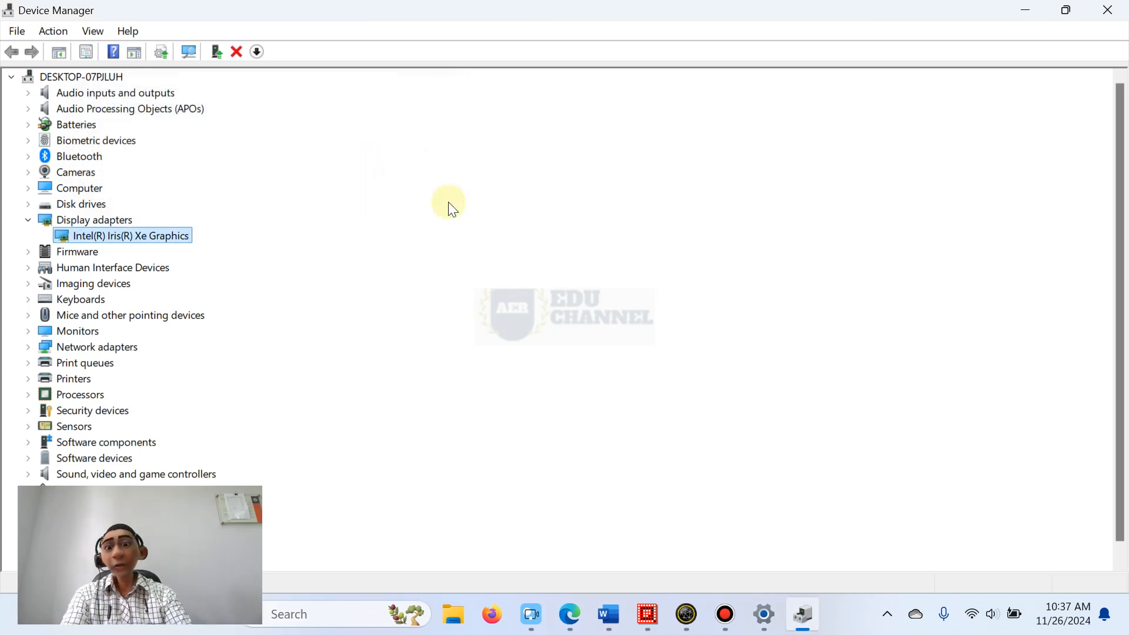
mouse_move(484, 256)
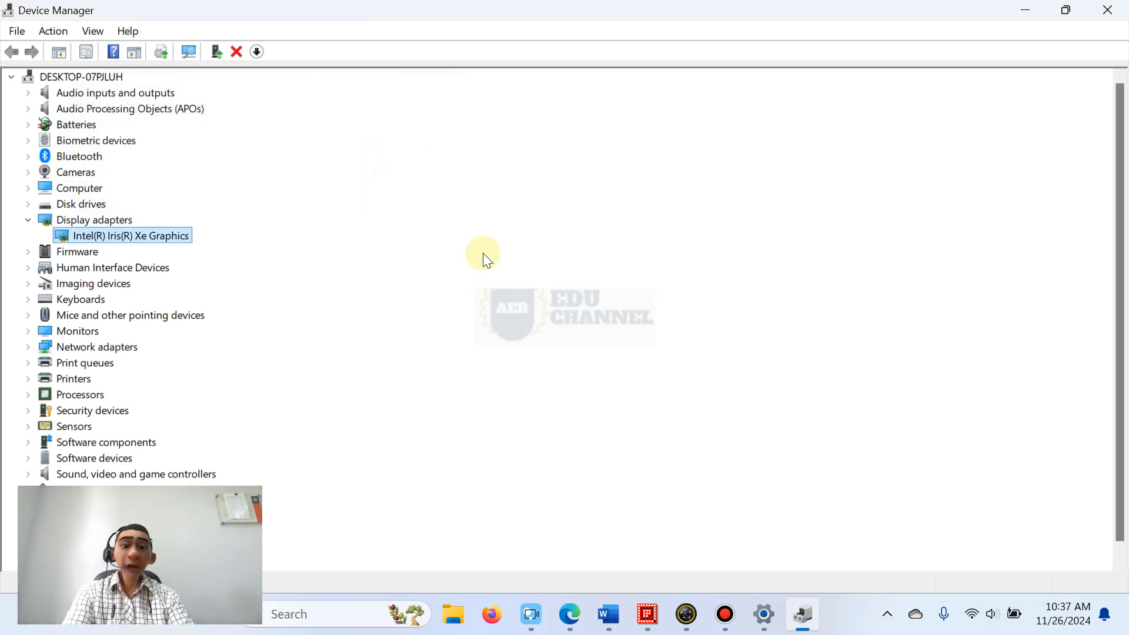
mouse_move(495, 246)
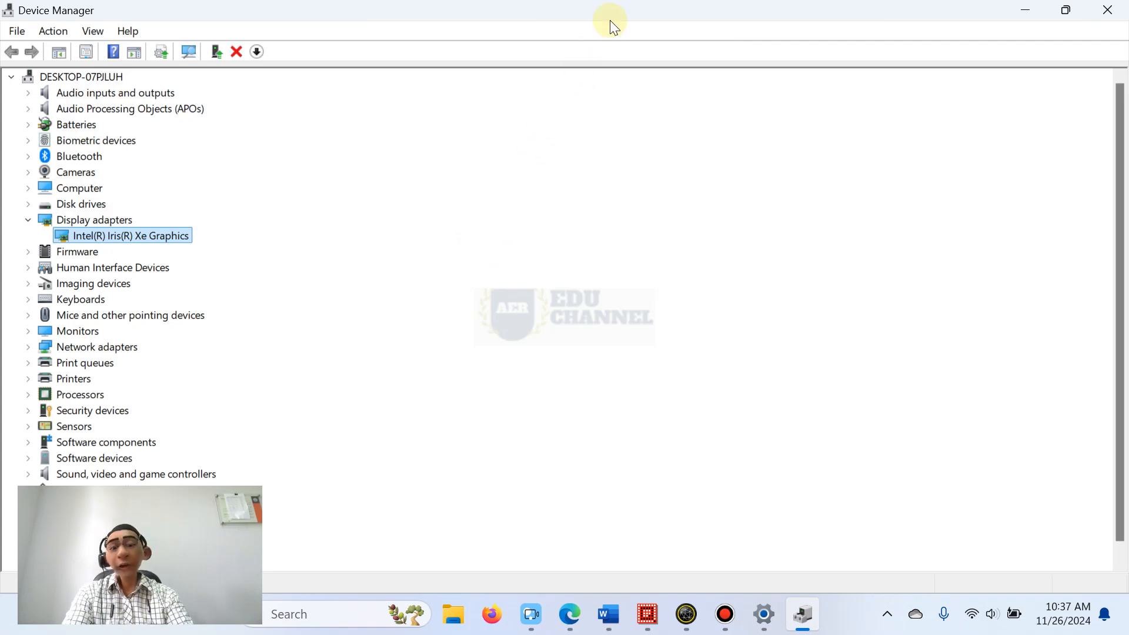
mouse_move(617, 18)
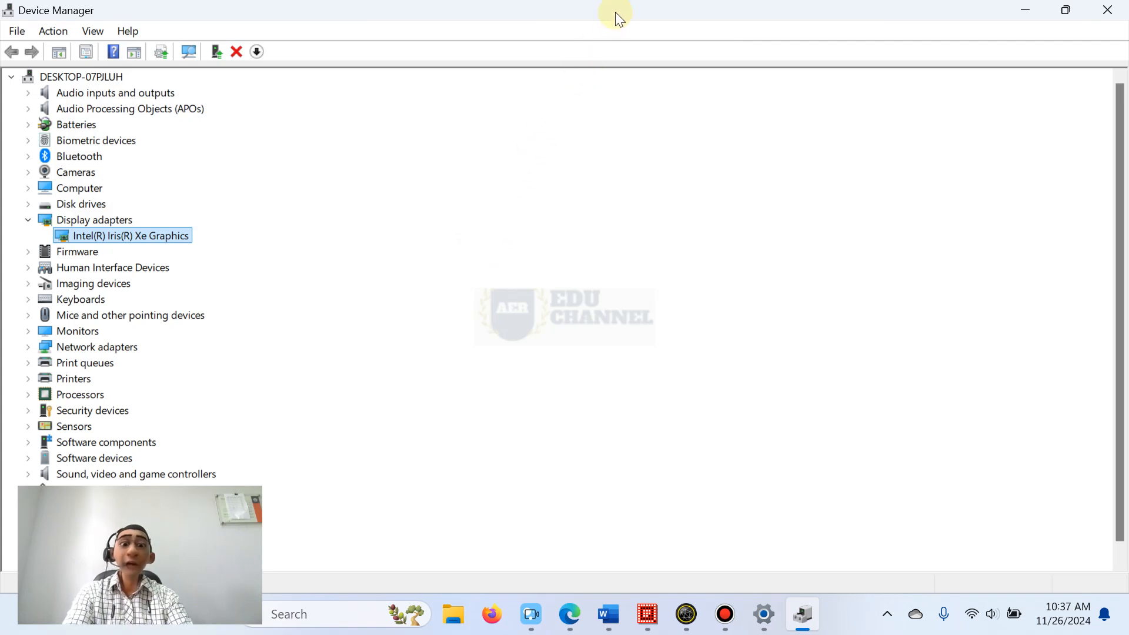